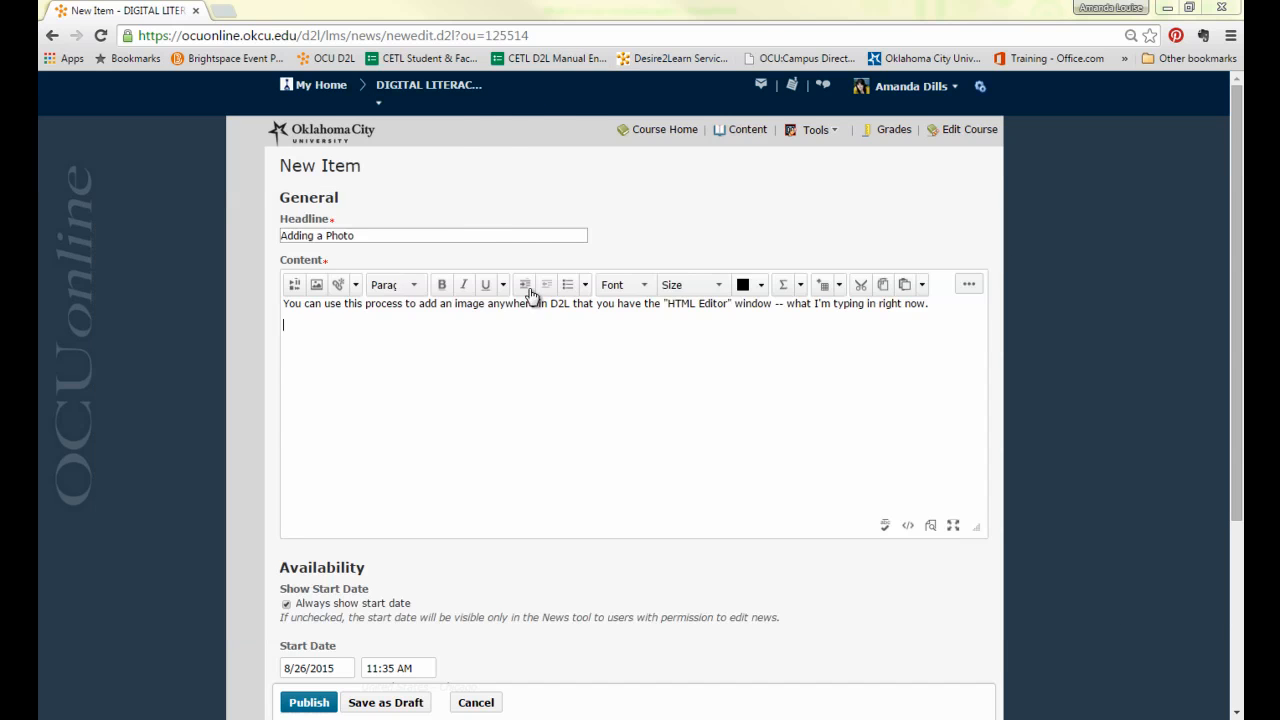
{"action": "mouse_move", "coordinate": [72, 58]}
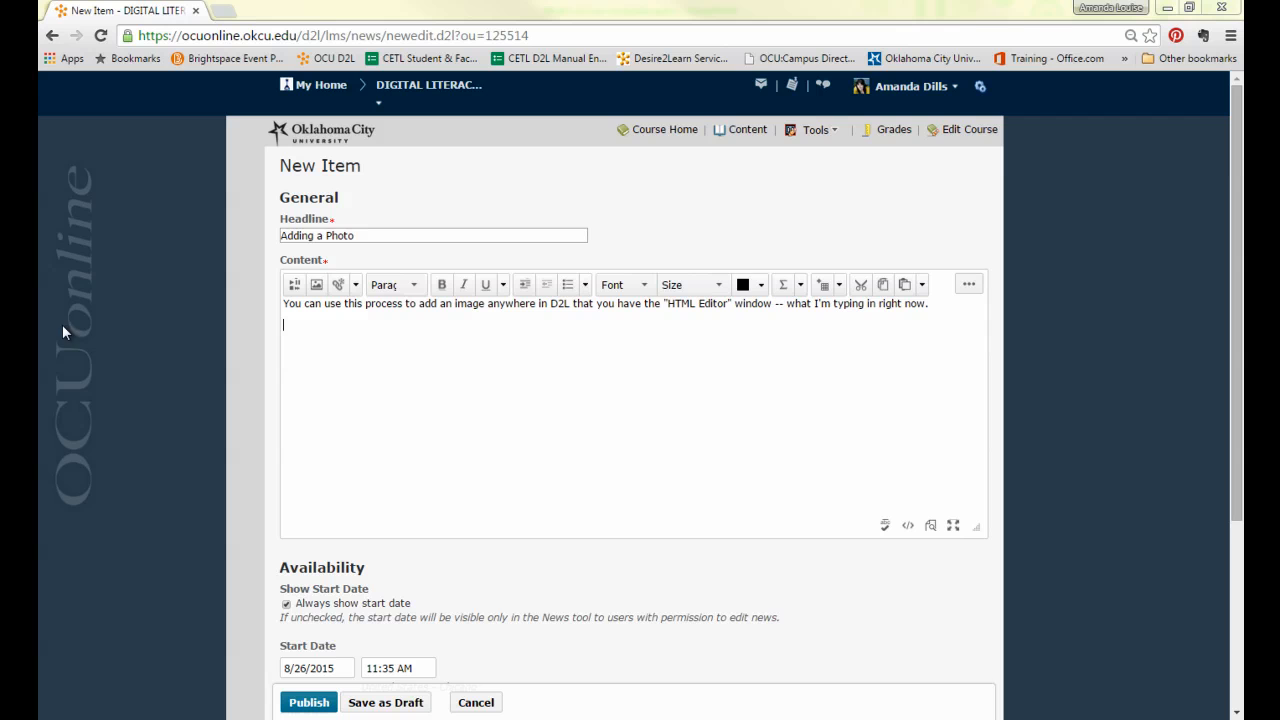
{"action": "mouse_move", "coordinate": [95, 343]}
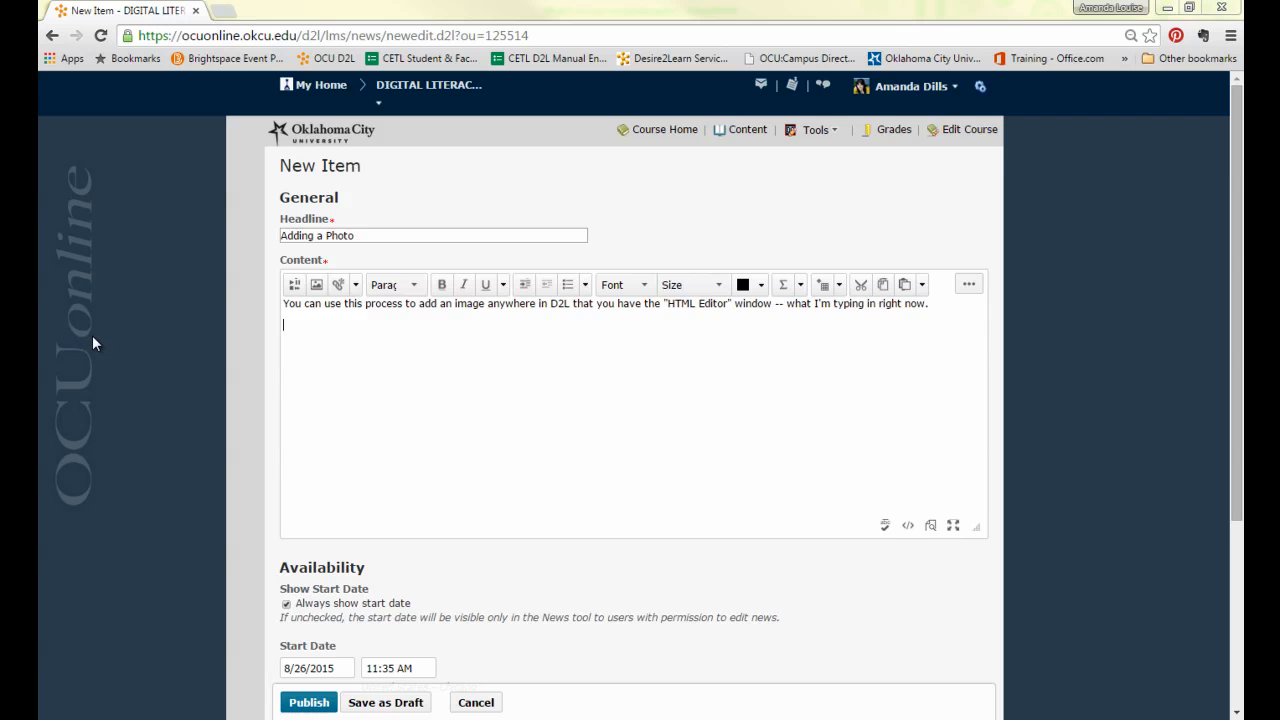
{"action": "mouse_move", "coordinate": [205, 262]}
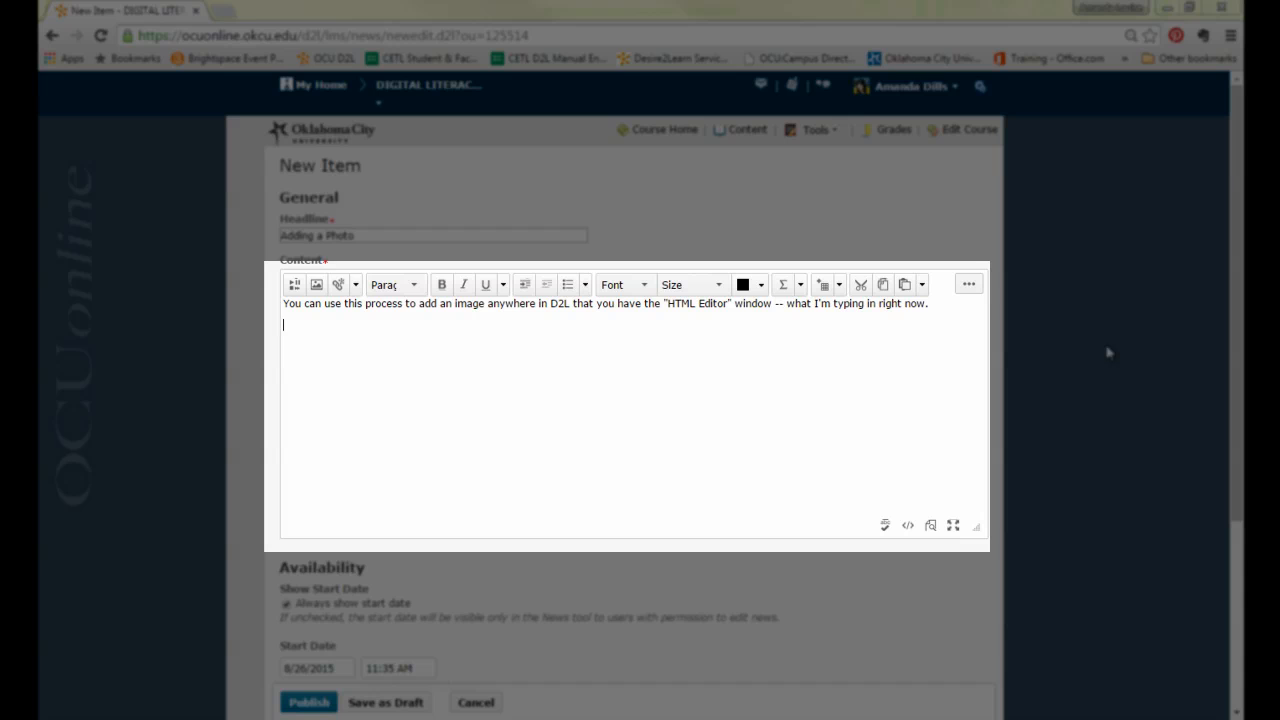
{"action": "mouse_move", "coordinate": [1185, 601]}
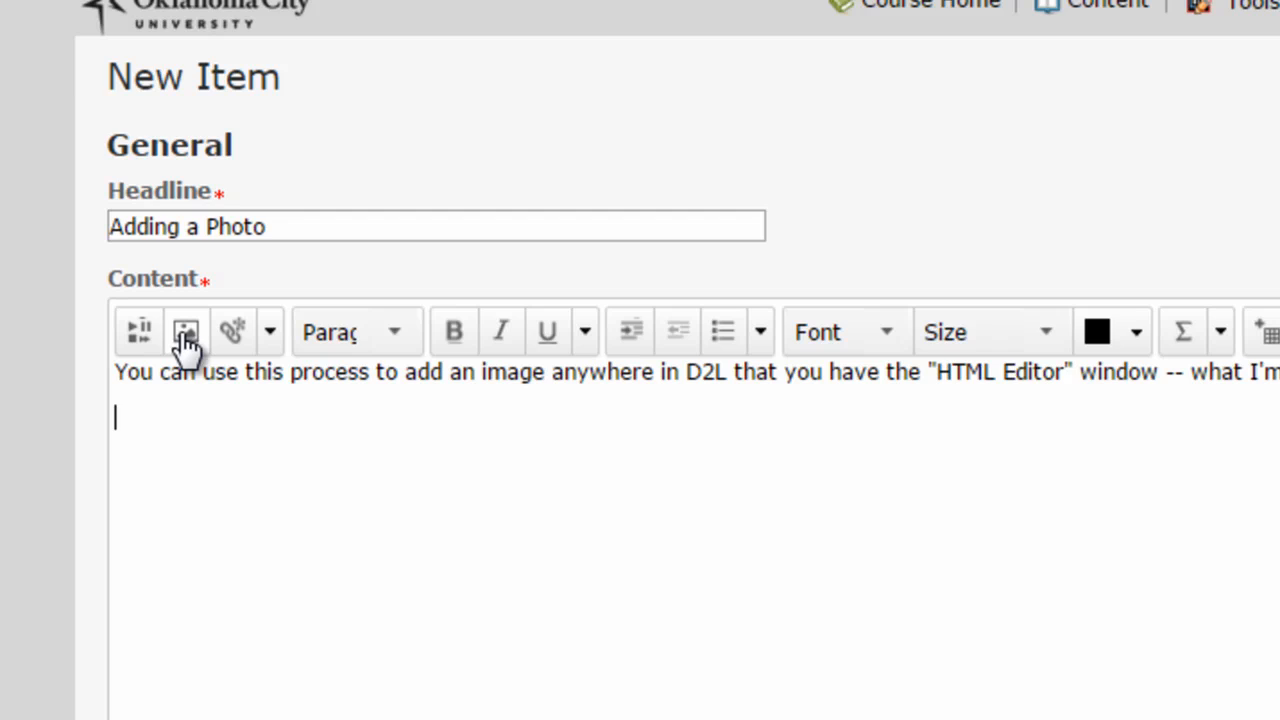
Step: Start an image insert and browse the computer for a photo to upload
{"action": "left_click", "coordinate": [186, 331]}
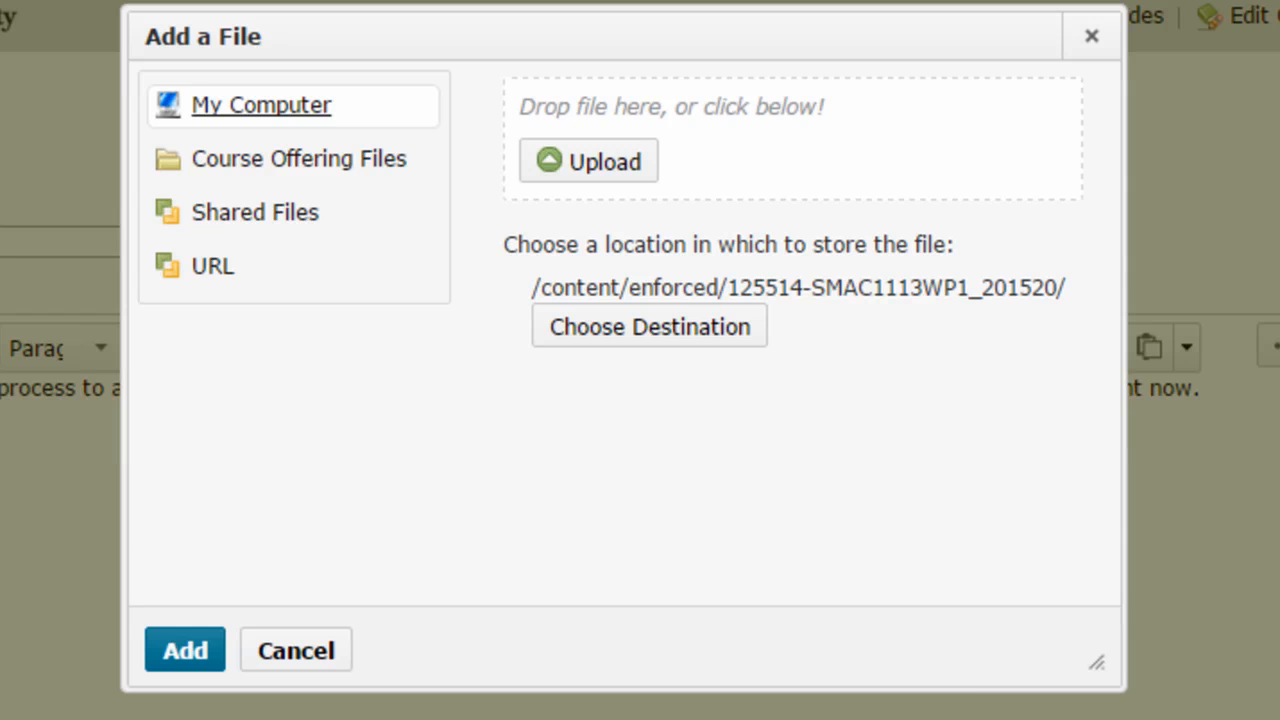
{"action": "mouse_move", "coordinate": [1272, 570]}
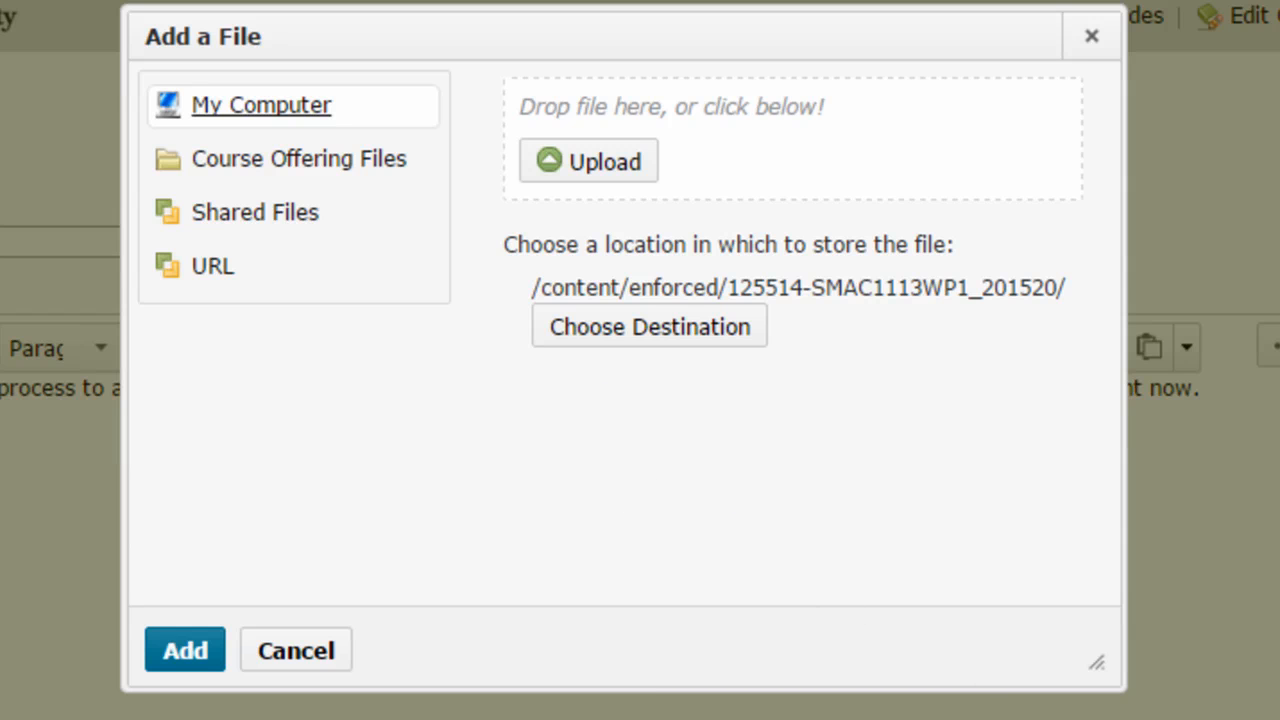
{"action": "mouse_move", "coordinate": [805, 235]}
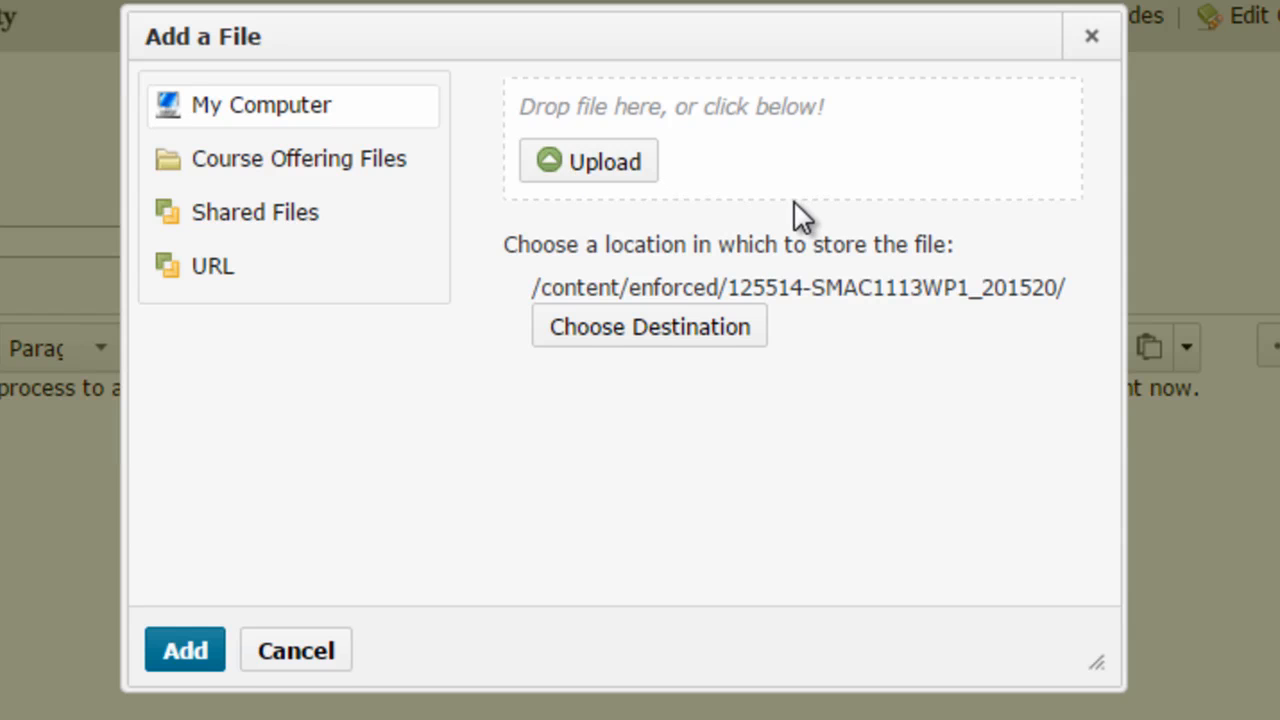
{"action": "left_click", "coordinate": [588, 160]}
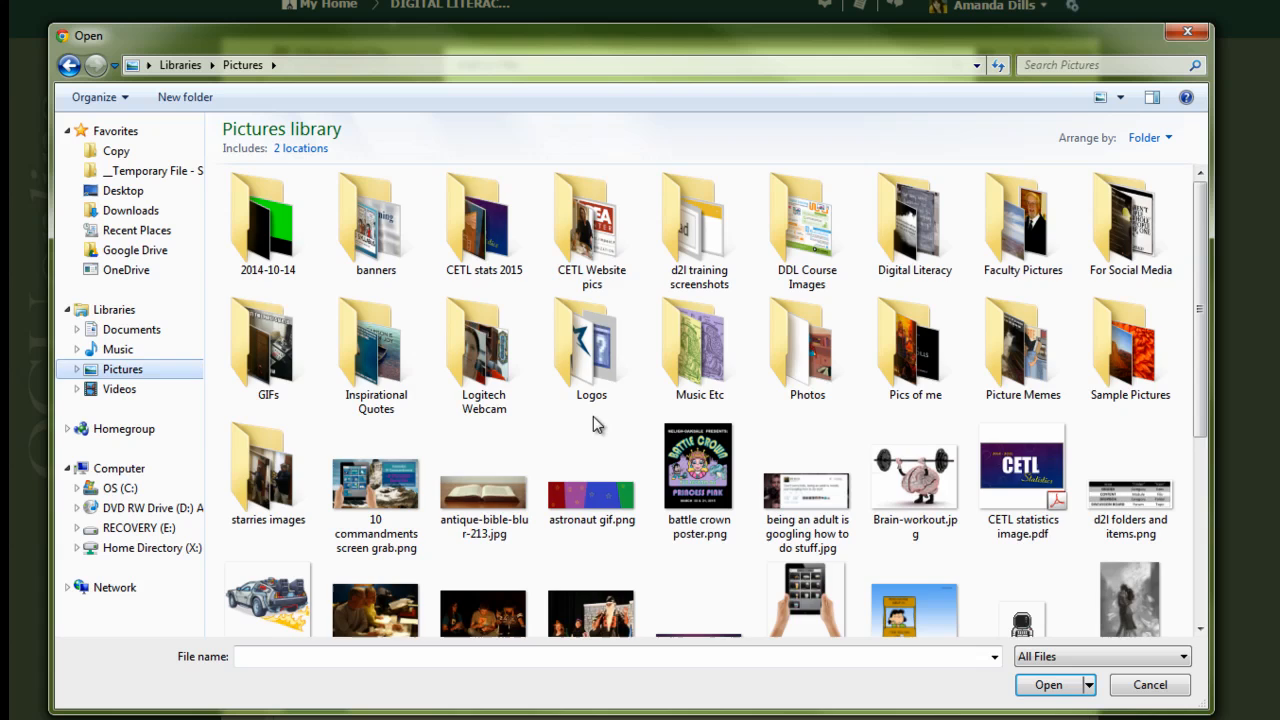
Step: Choose smallestheadshot.jpg from the Pics of me folder for upload
{"action": "double_click", "coordinate": [914, 345]}
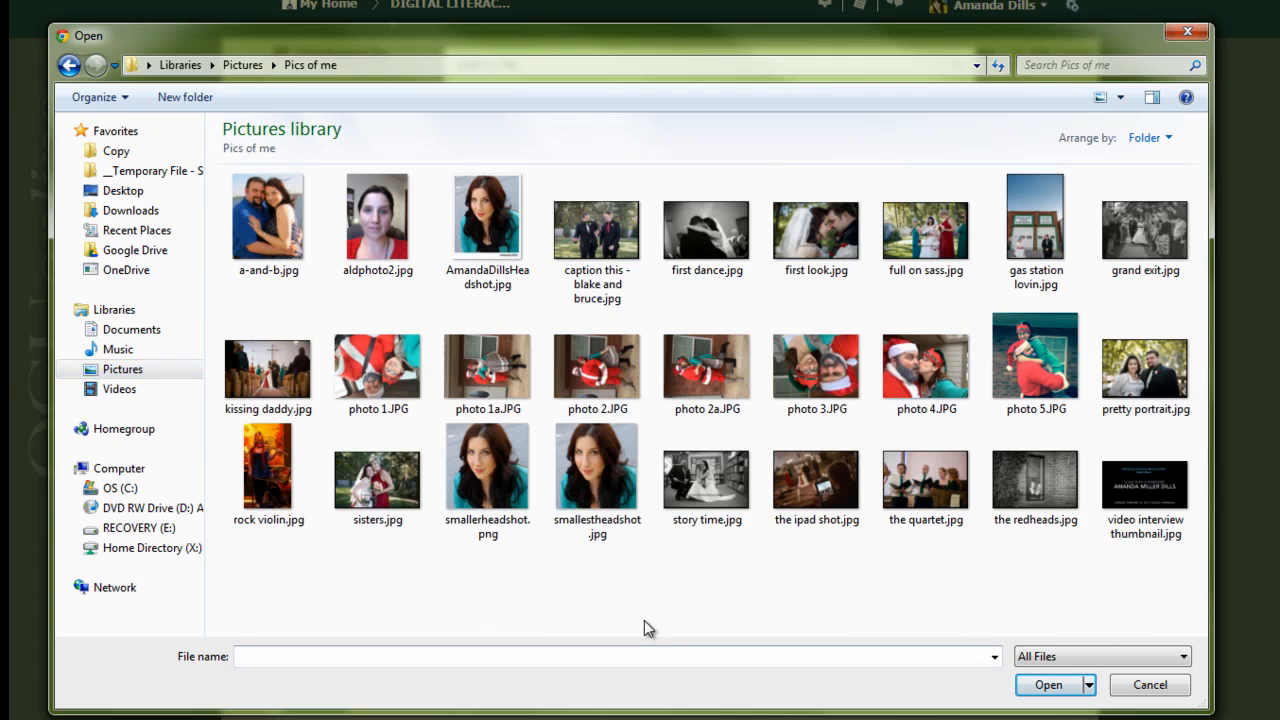
{"action": "left_click", "coordinate": [597, 467]}
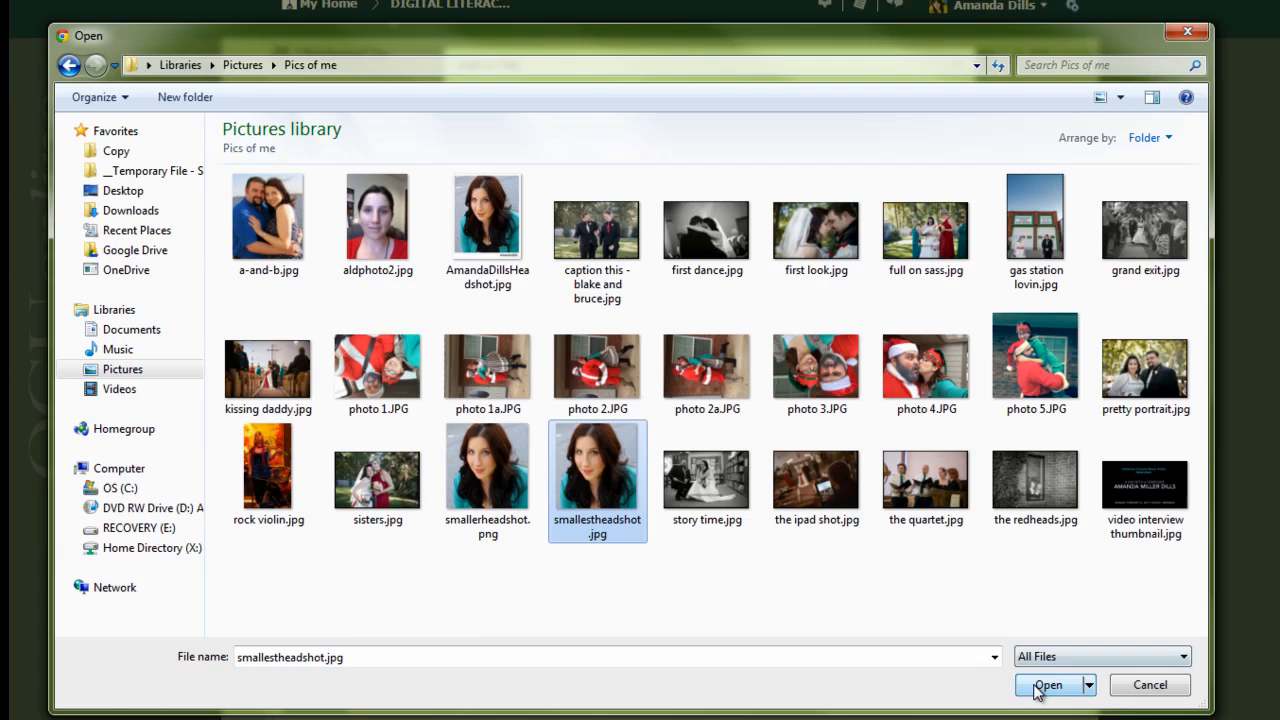
{"action": "left_click", "coordinate": [1047, 684]}
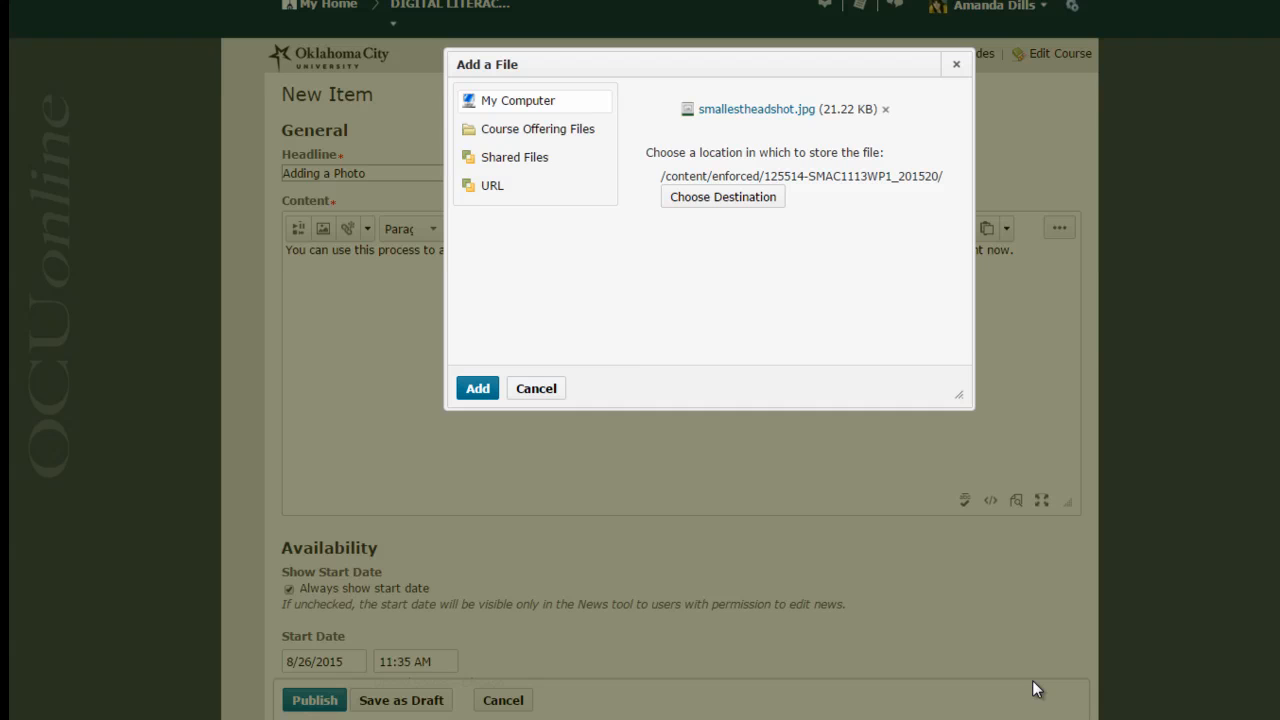
{"action": "mouse_move", "coordinate": [756, 109]}
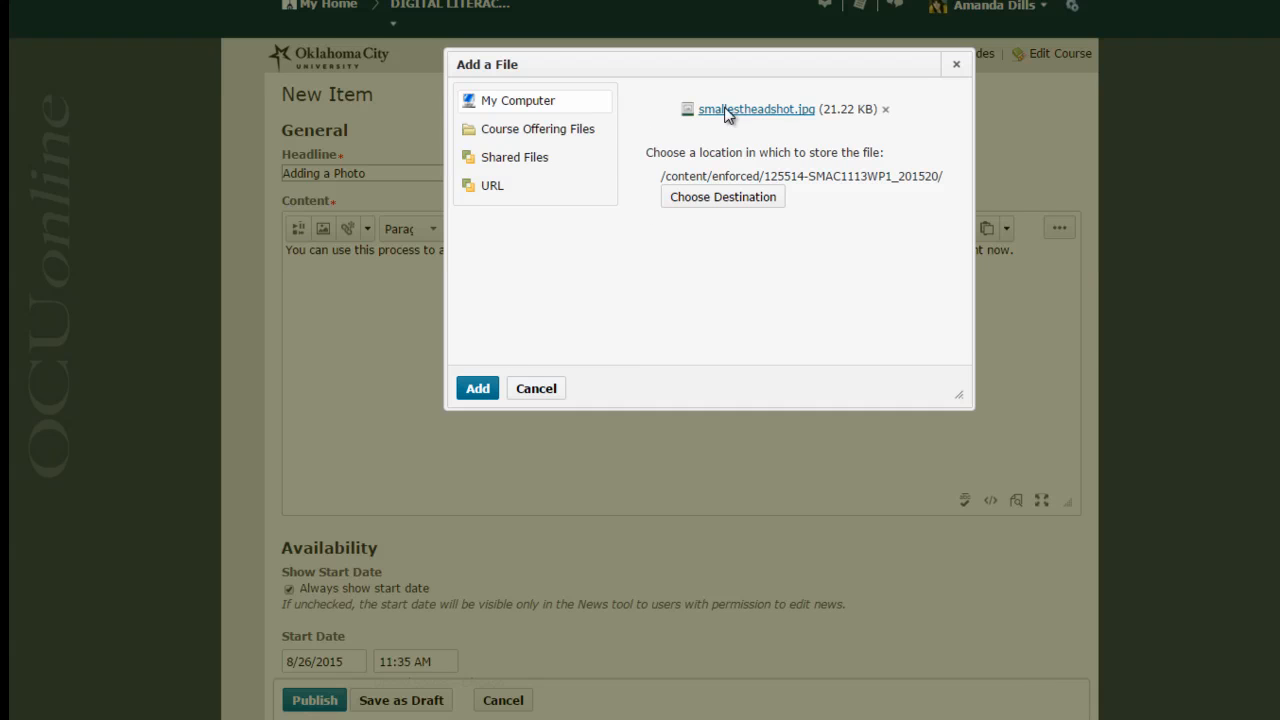
{"action": "mouse_move", "coordinate": [700, 324]}
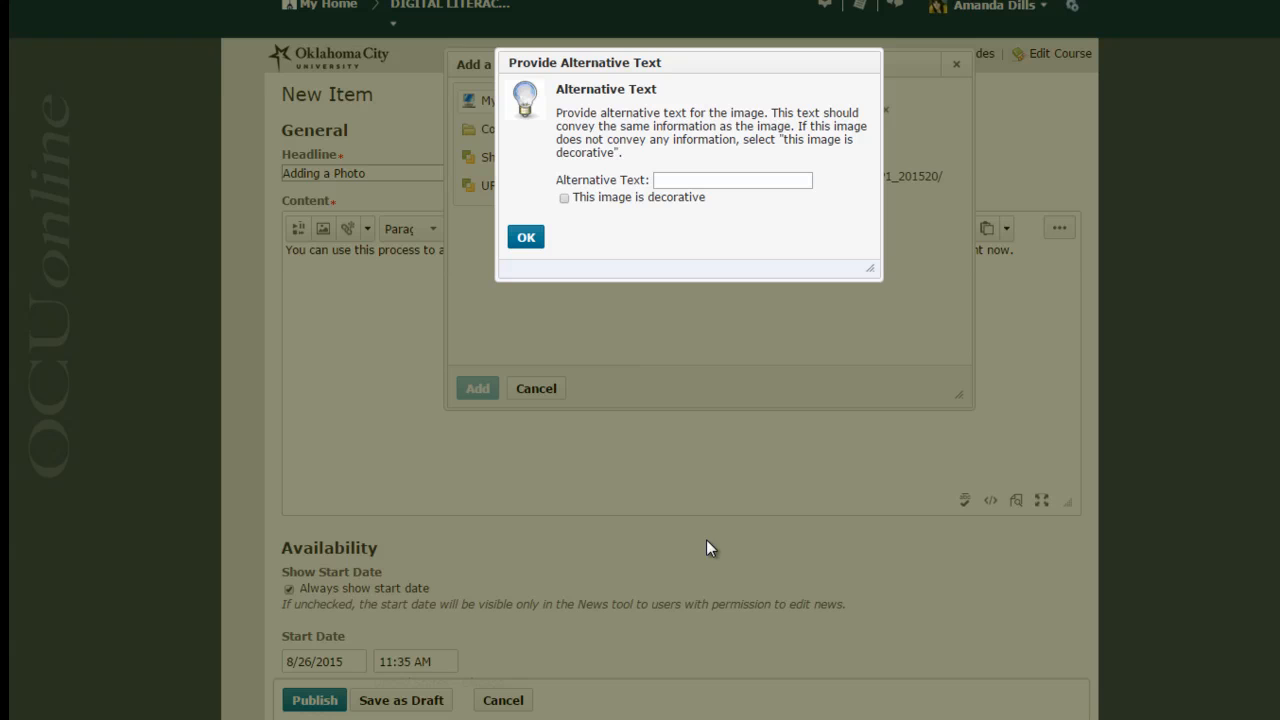
Step: Add the uploaded headshot to the content with alt text 'photo of me'
{"action": "left_click", "coordinate": [731, 180]}
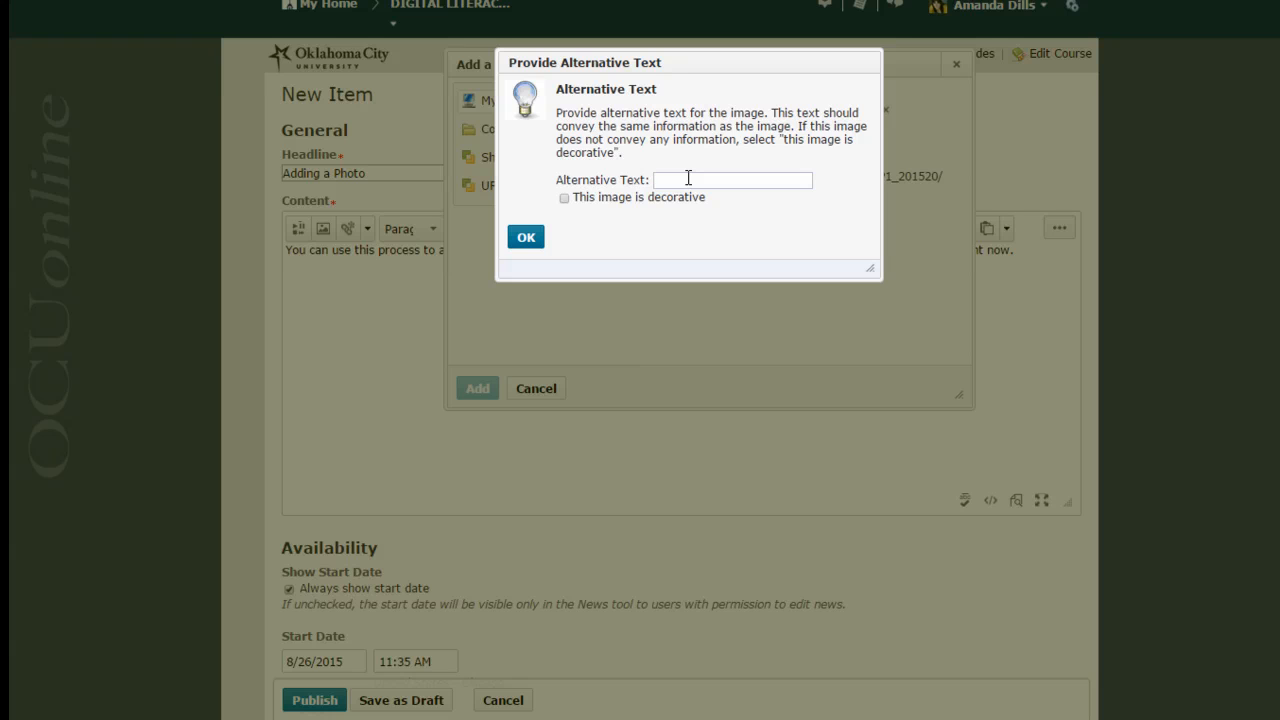
{"action": "type", "text": "photo of me"}
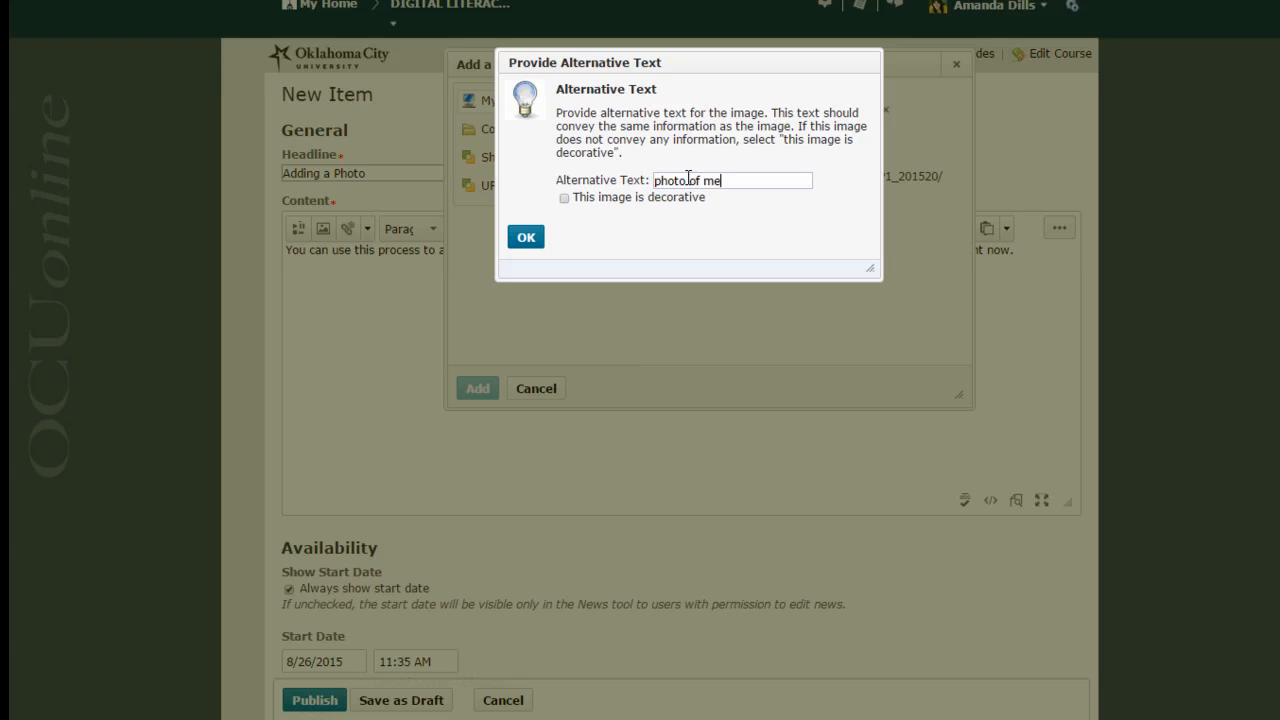
{"action": "left_click", "coordinate": [525, 237]}
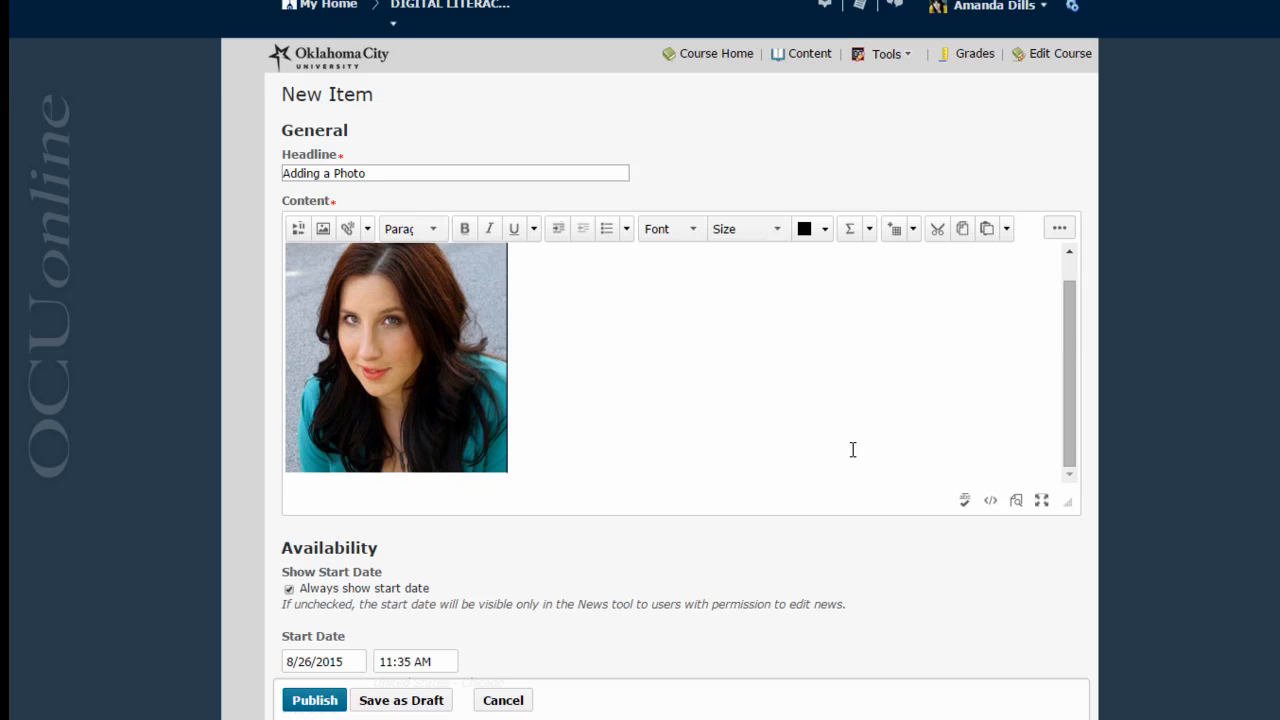
{"action": "mouse_move", "coordinate": [627, 410]}
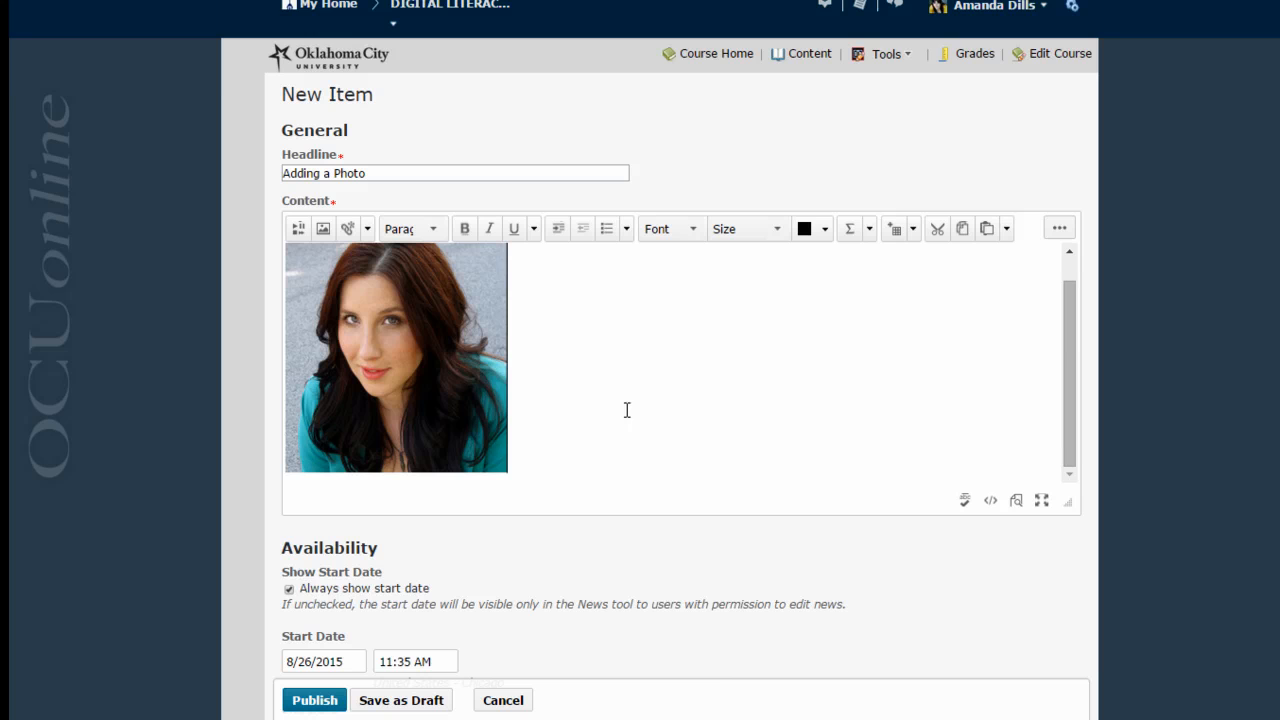
{"action": "mouse_move", "coordinate": [671, 427]}
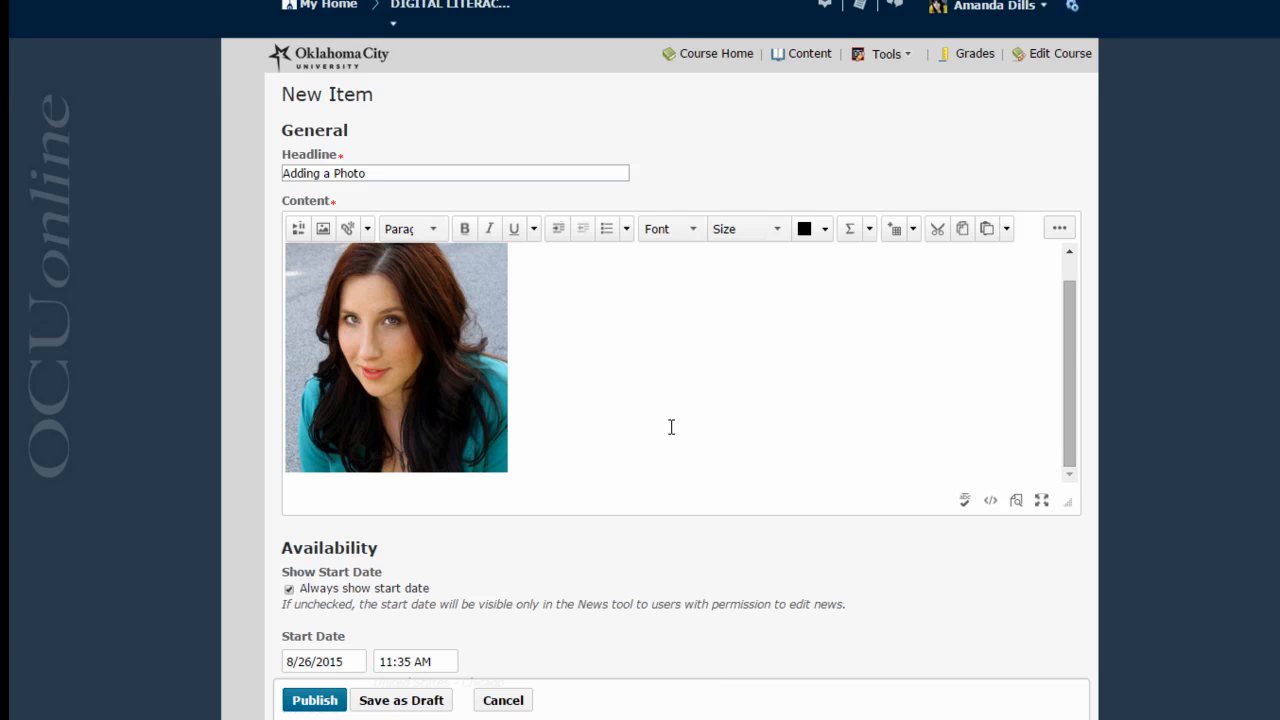
Step: Add the explanatory HTML Edit sentence and drag the headshot down to thumbnail size
{"action": "left_click", "coordinate": [395, 357]}
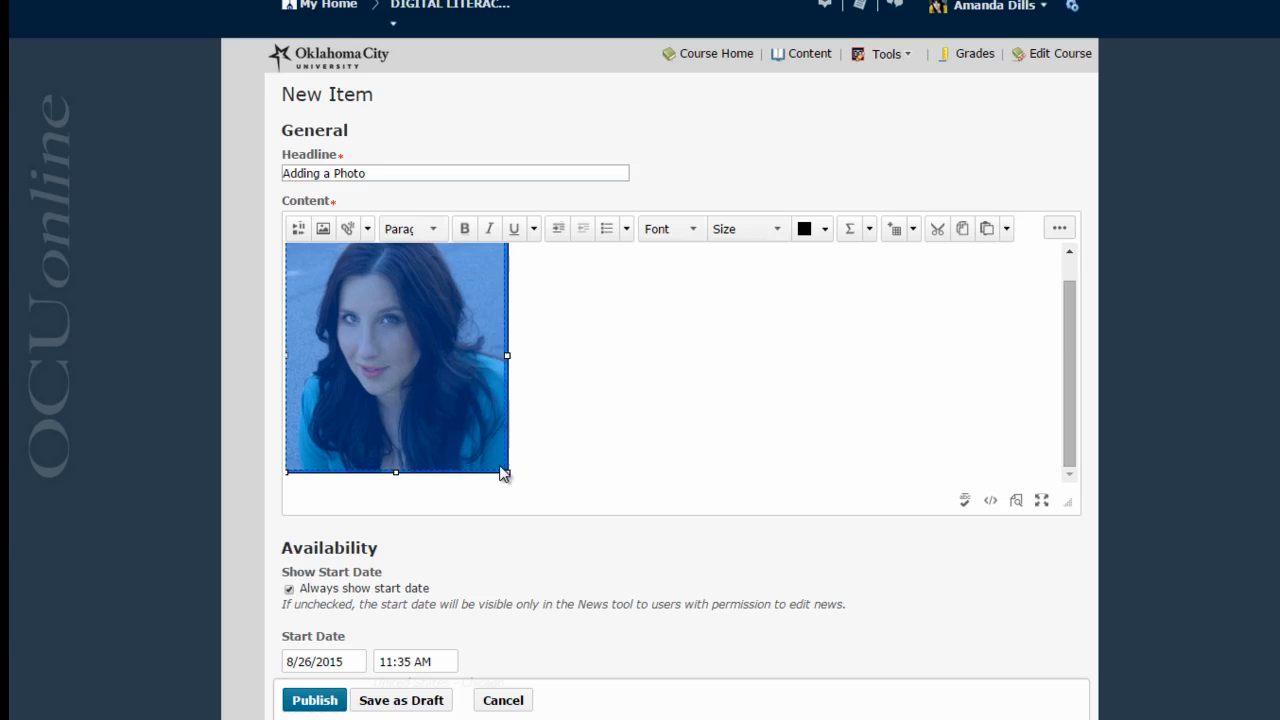
{"action": "type", "text": "You can use this process to add an image anywhere in D2L that you have the \"HTML Editor\" window -- what I'm typing in right now."}
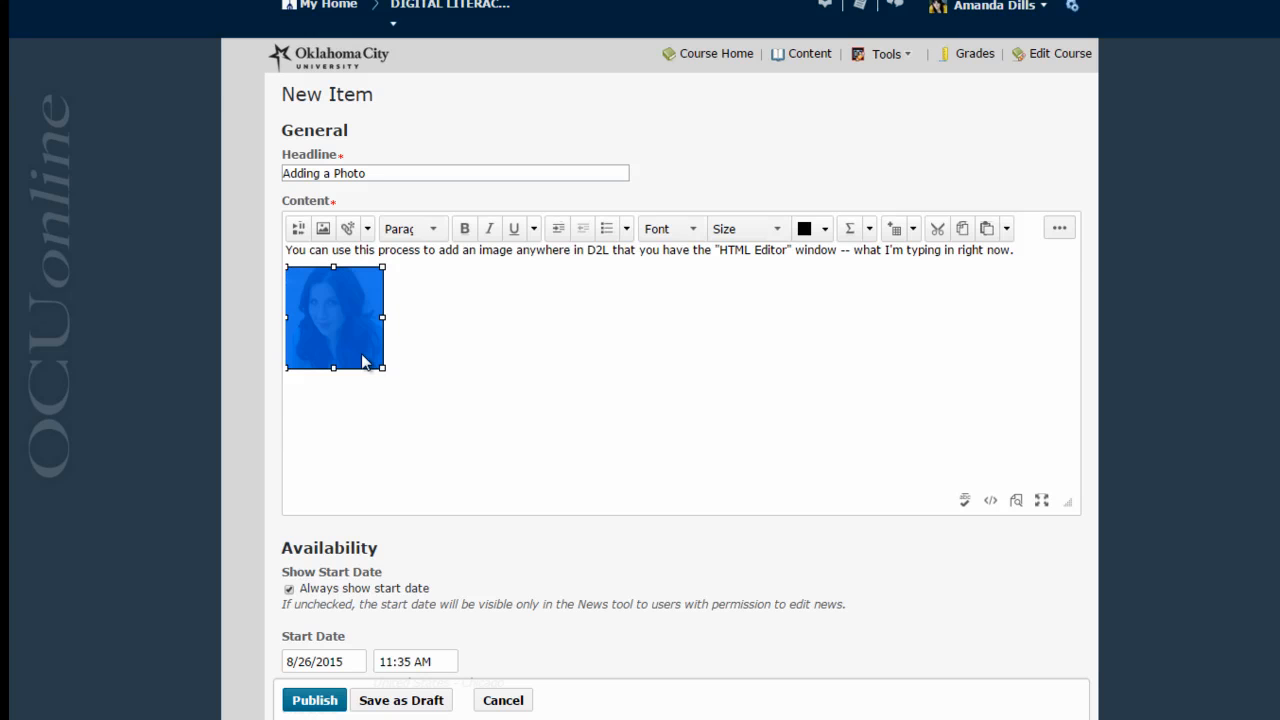
{"action": "left_click_drag", "start_coordinate": [381, 367], "coordinate": [423, 413]}
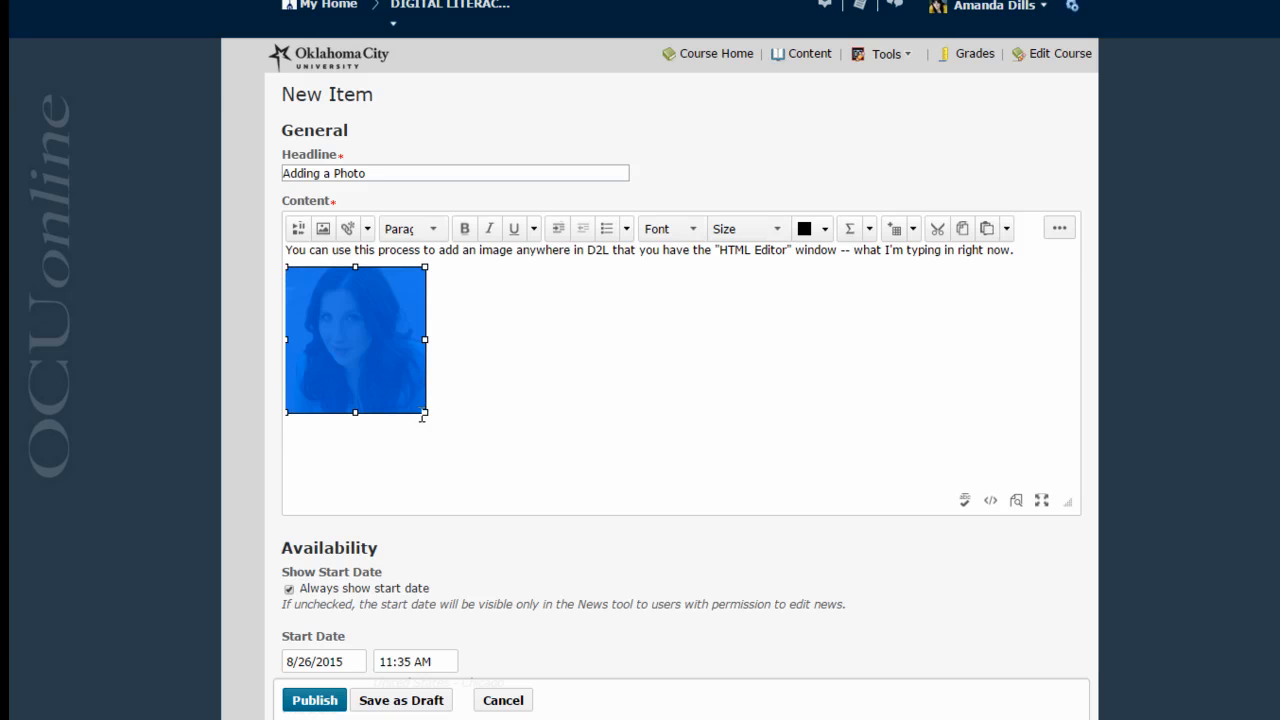
{"action": "left_click_drag", "start_coordinate": [423, 413], "coordinate": [395, 381]}
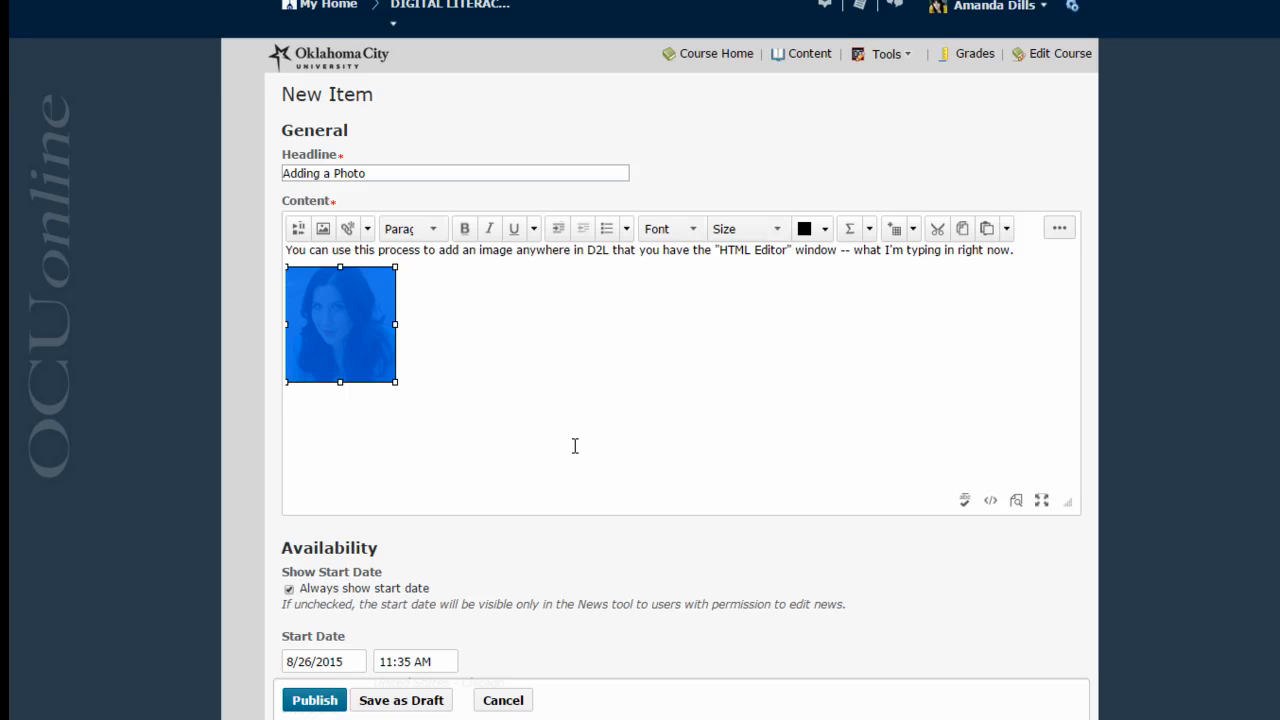
{"action": "mouse_move", "coordinate": [581, 441]}
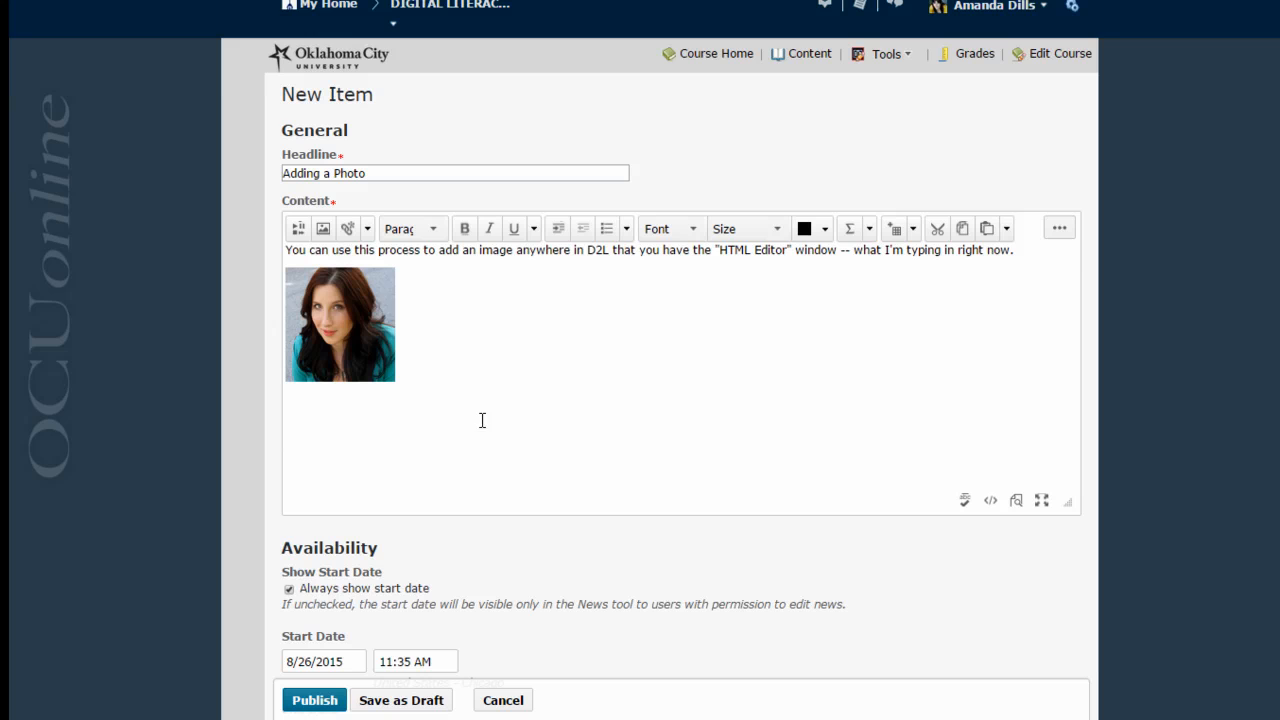
{"action": "mouse_move", "coordinate": [653, 436]}
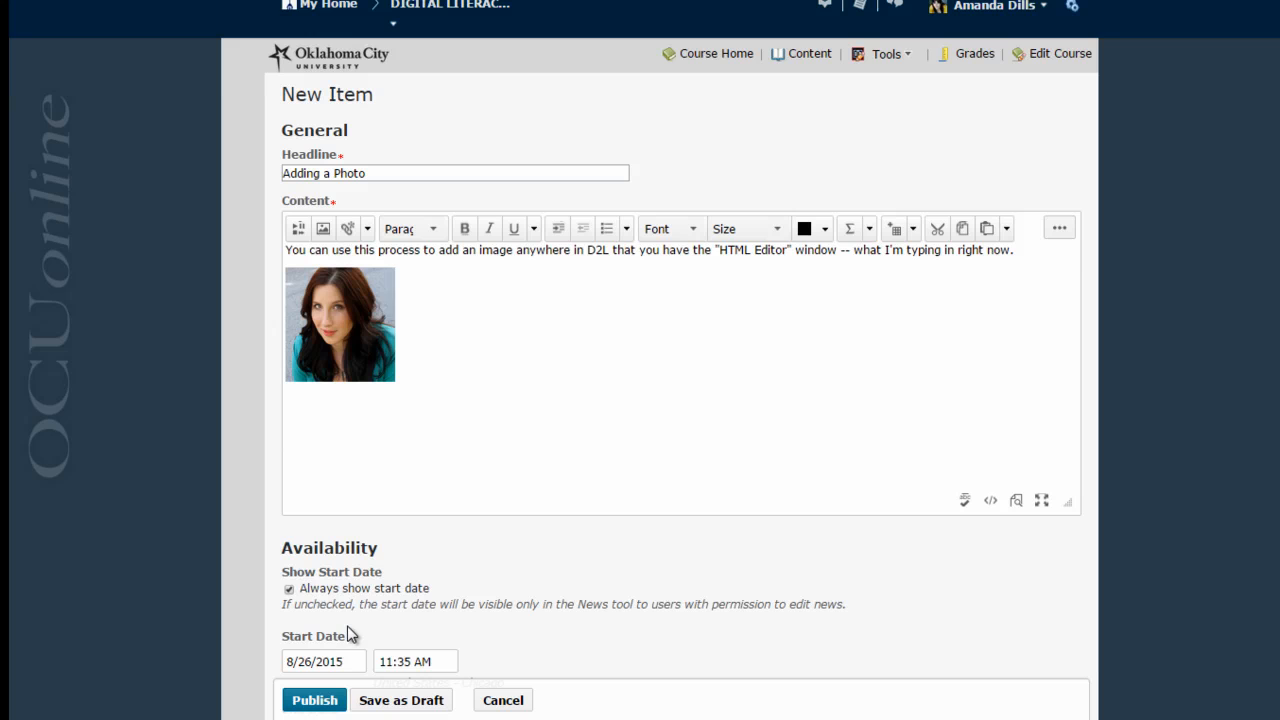
{"action": "mouse_move", "coordinate": [855, 312]}
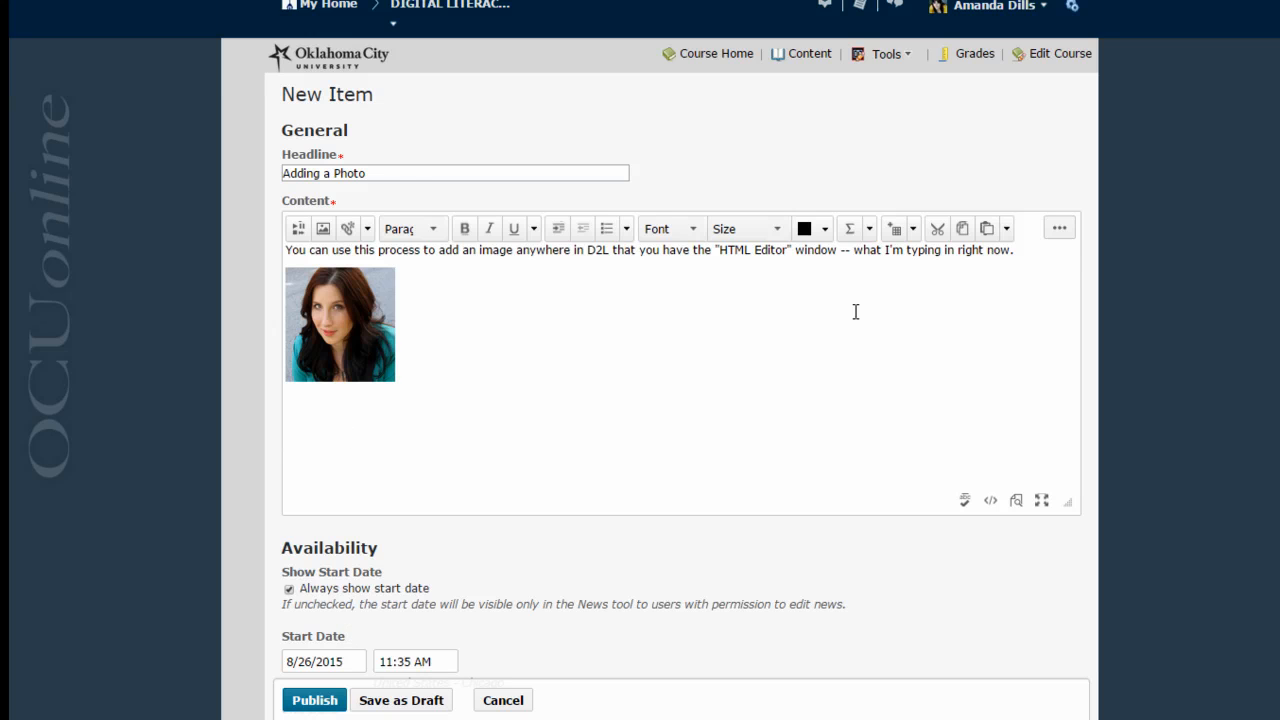
{"action": "mouse_move", "coordinate": [737, 428]}
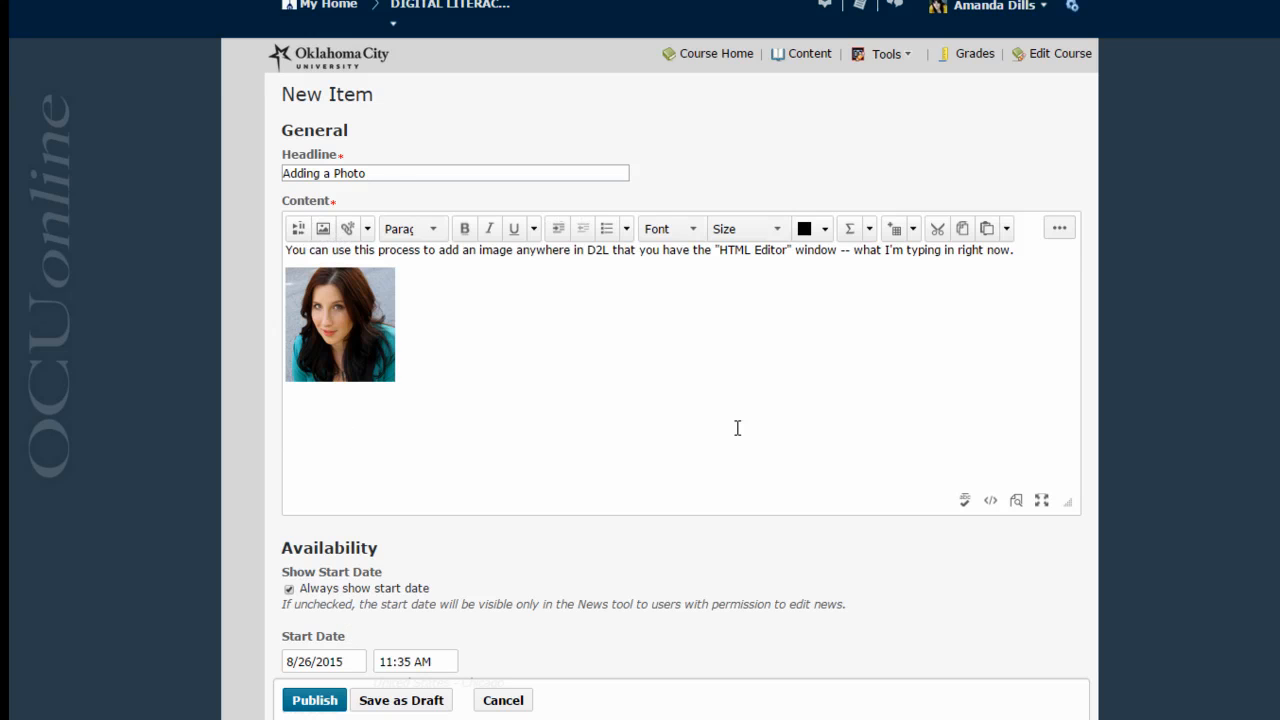